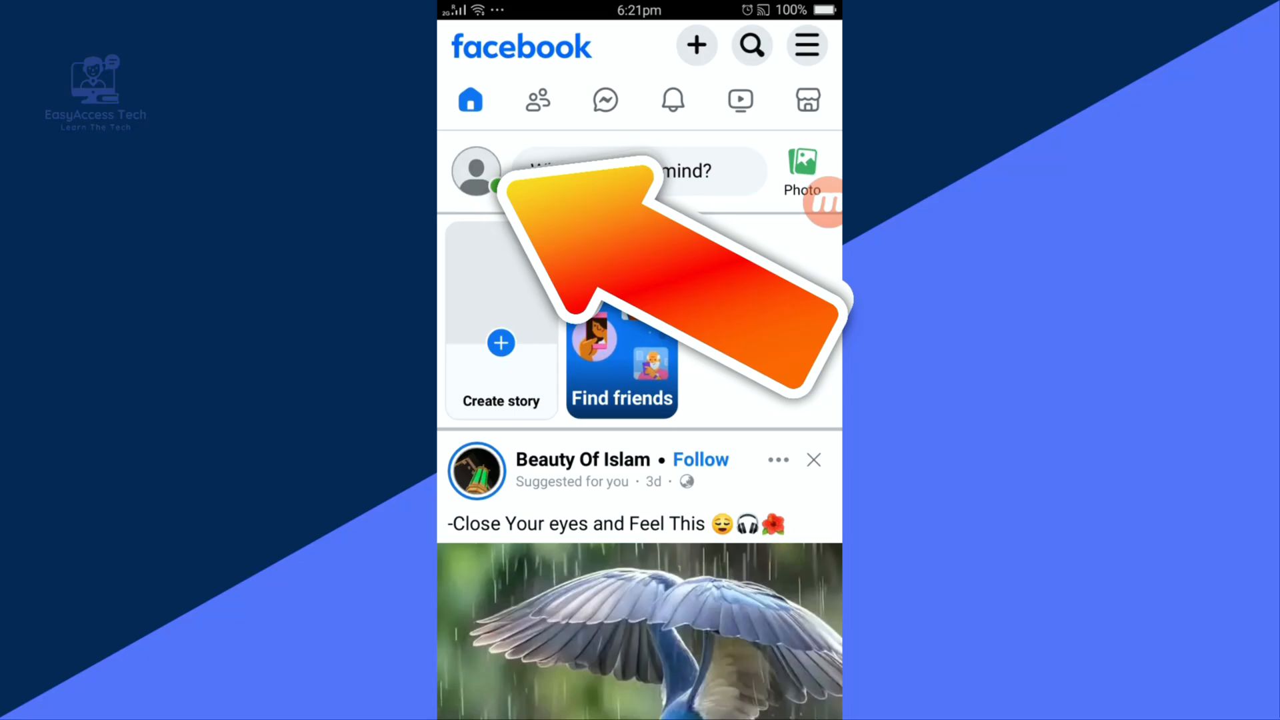
Step: Go from the feed to your profile's Edit profile page, scrolled down to Bio
left_click(476, 172)
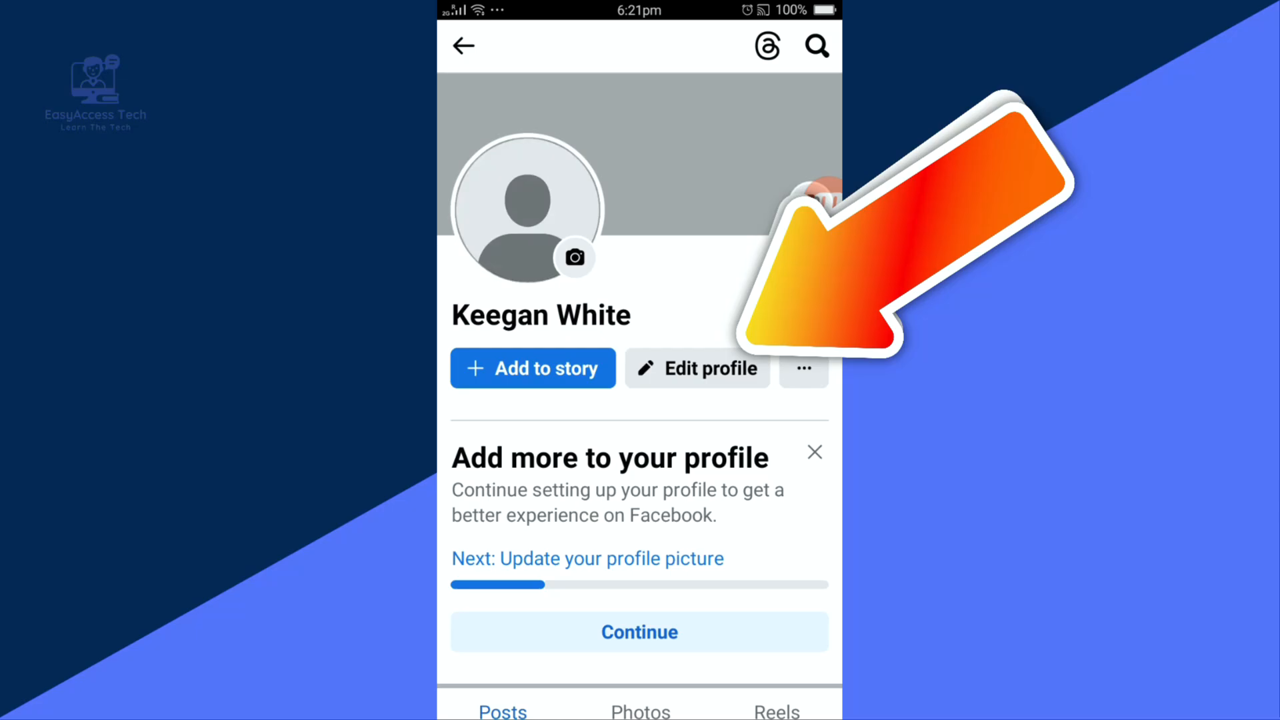
left_click(696, 368)
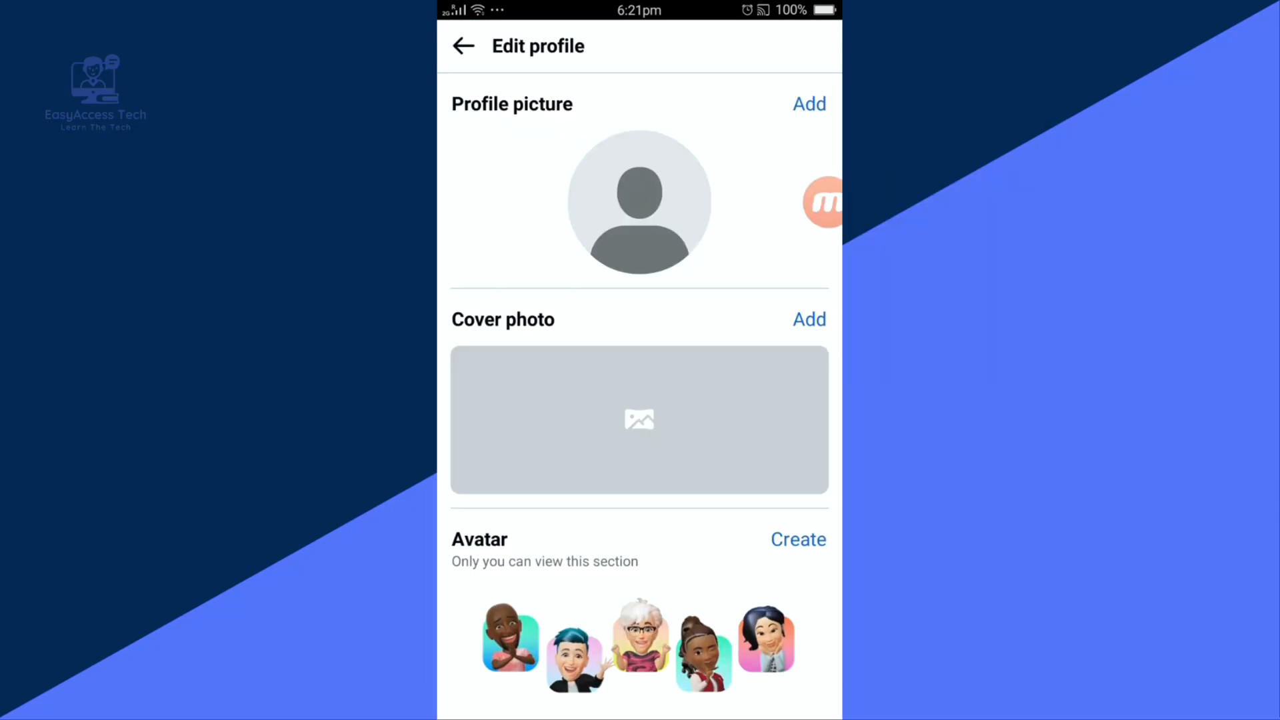
scroll("down", 3)
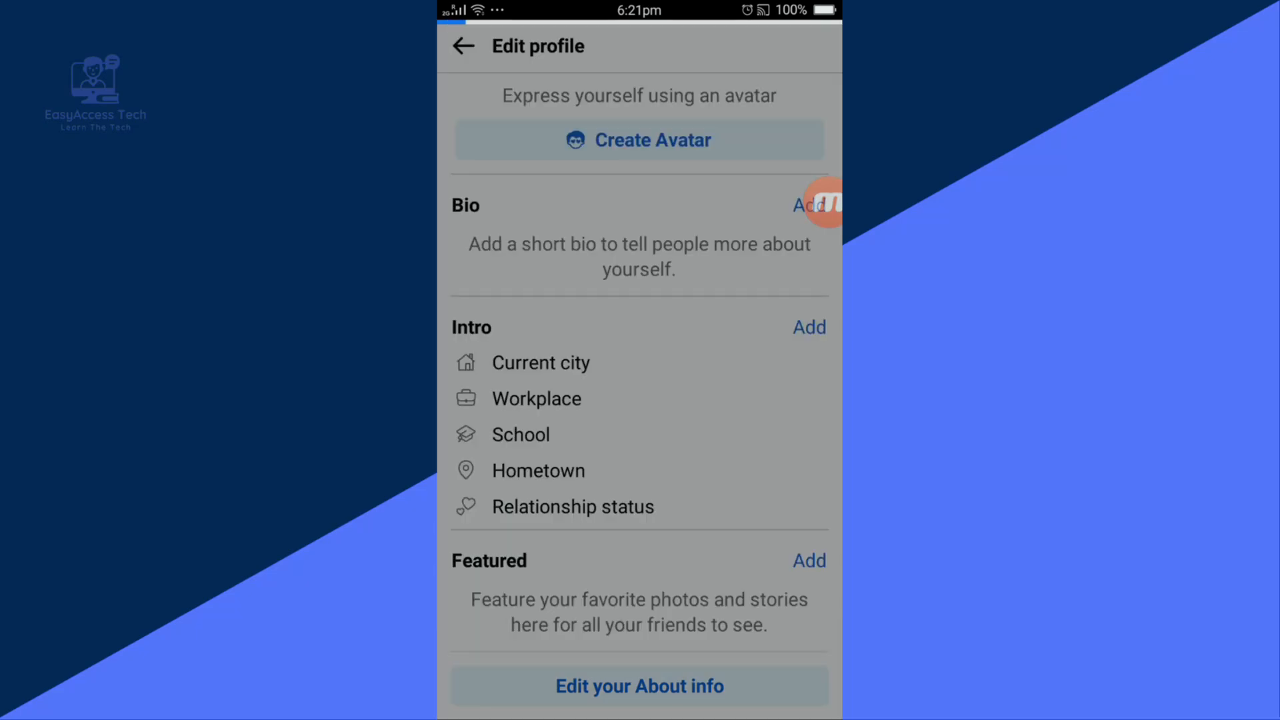
Step: Open the About info and edit Contact info to reveal the Phone and Email options
left_click(640, 686)
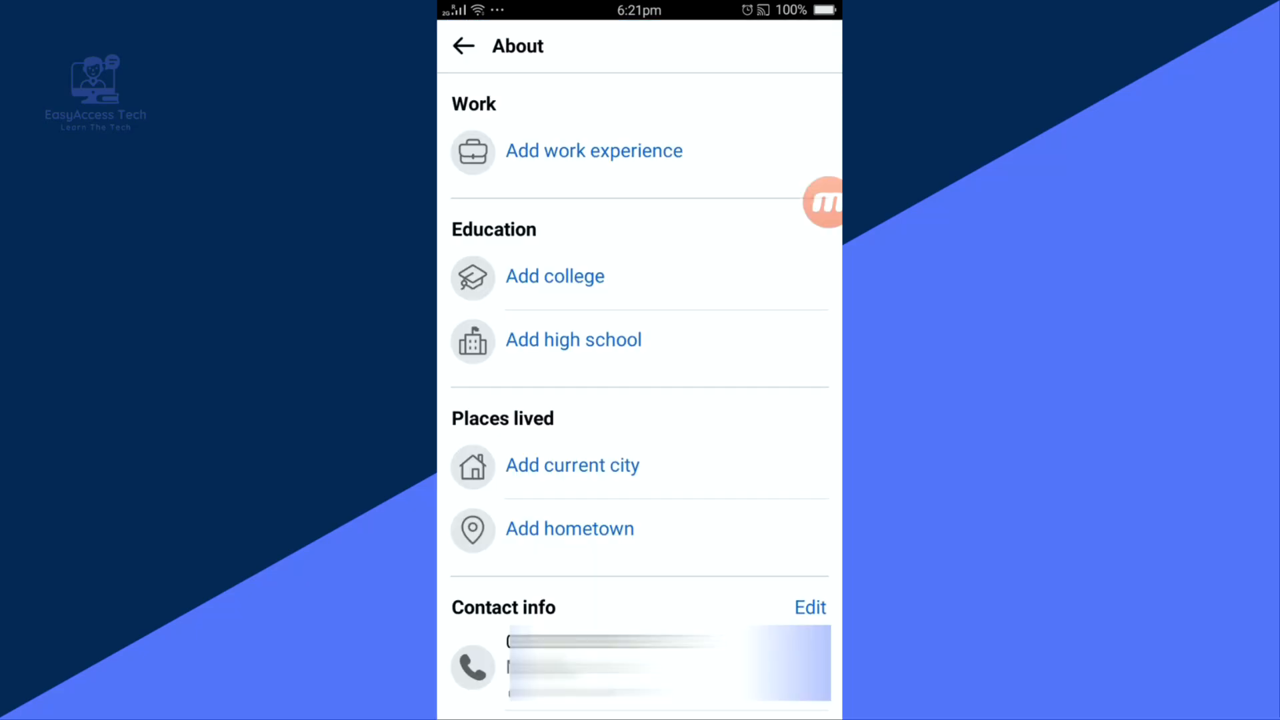
scroll("down", 3)
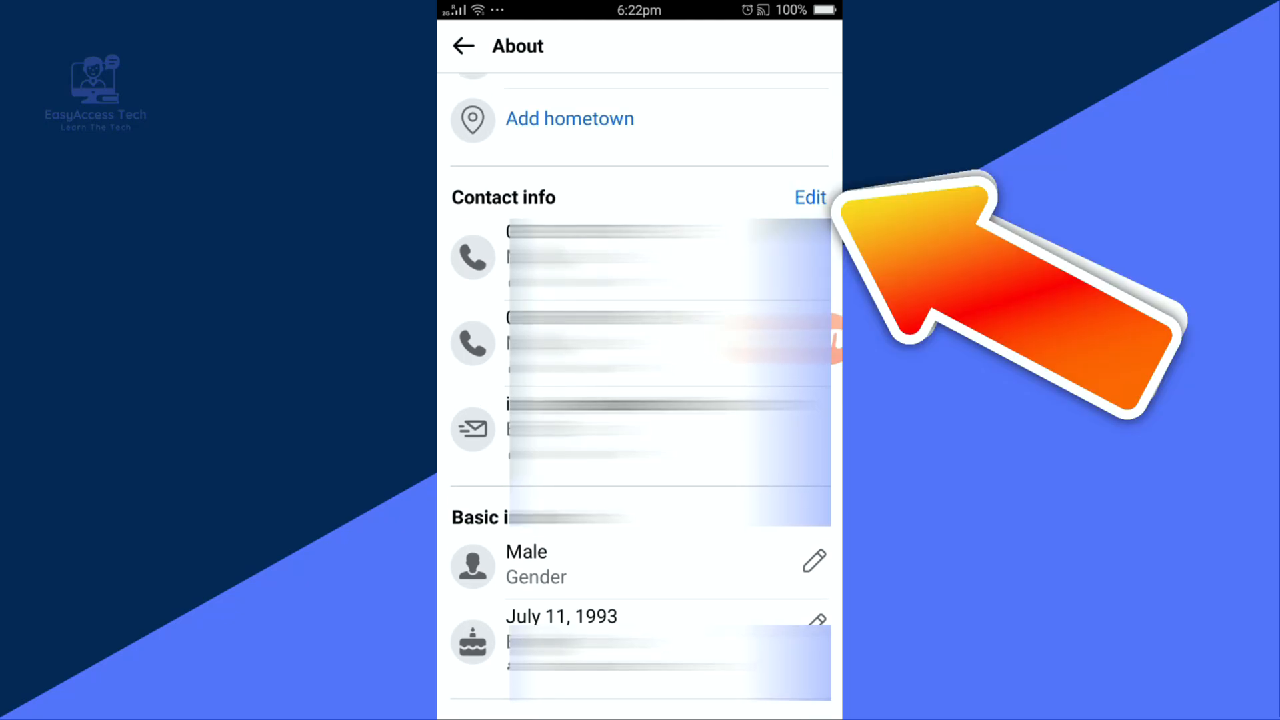
left_click(809, 197)
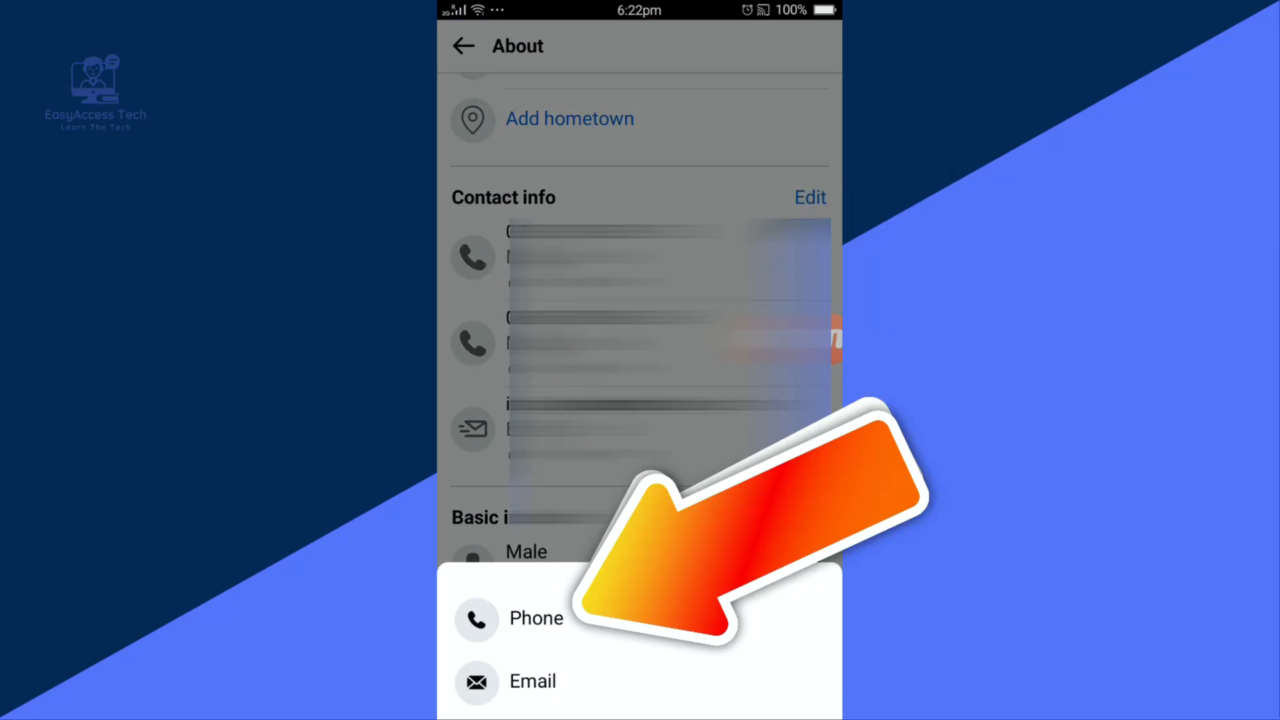
Step: Choose Phone and start removing the first linked phone number
left_click(536, 618)
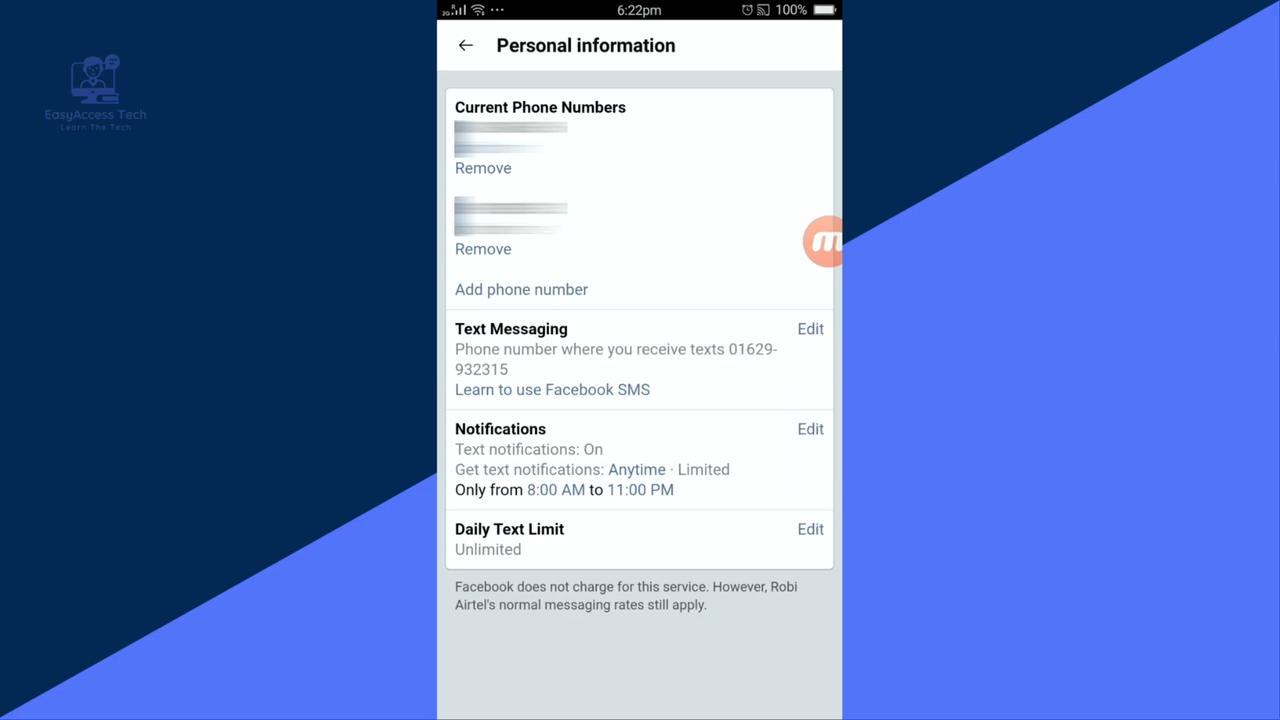
left_click(482, 249)
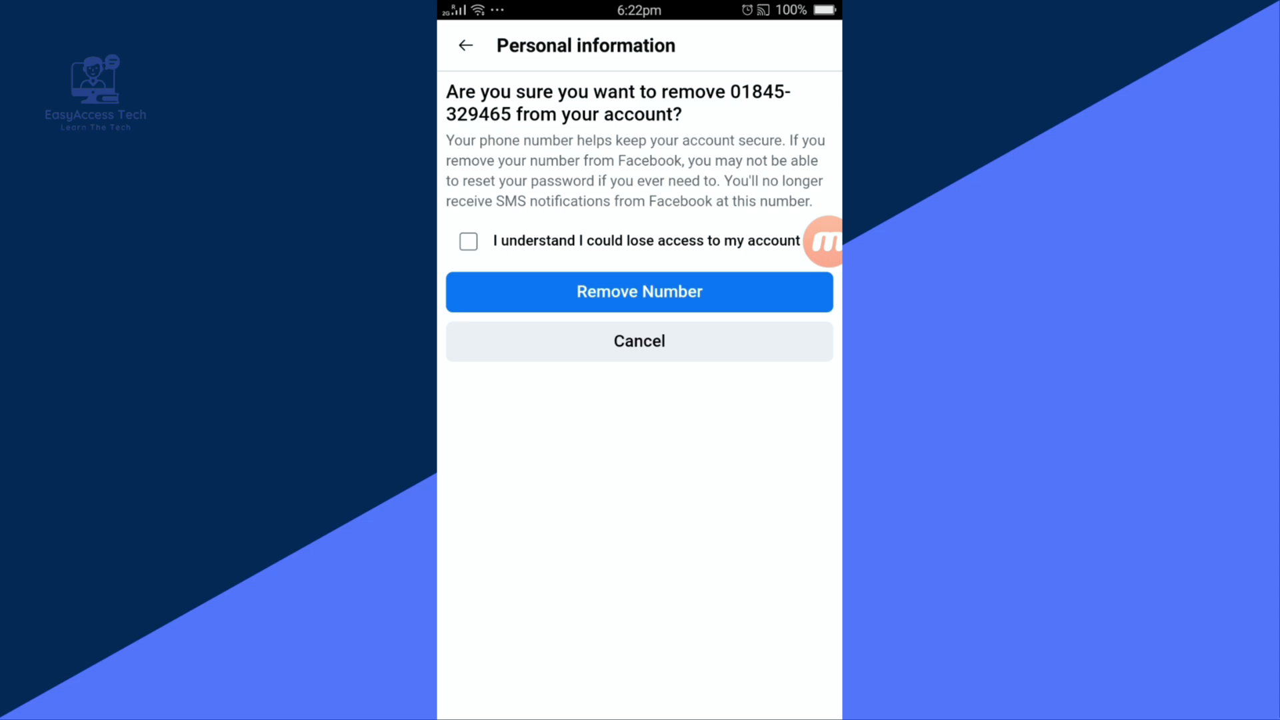
Step: Confirm Remove Number and tick 'I understand I could lose access to my account'
left_click(639, 292)
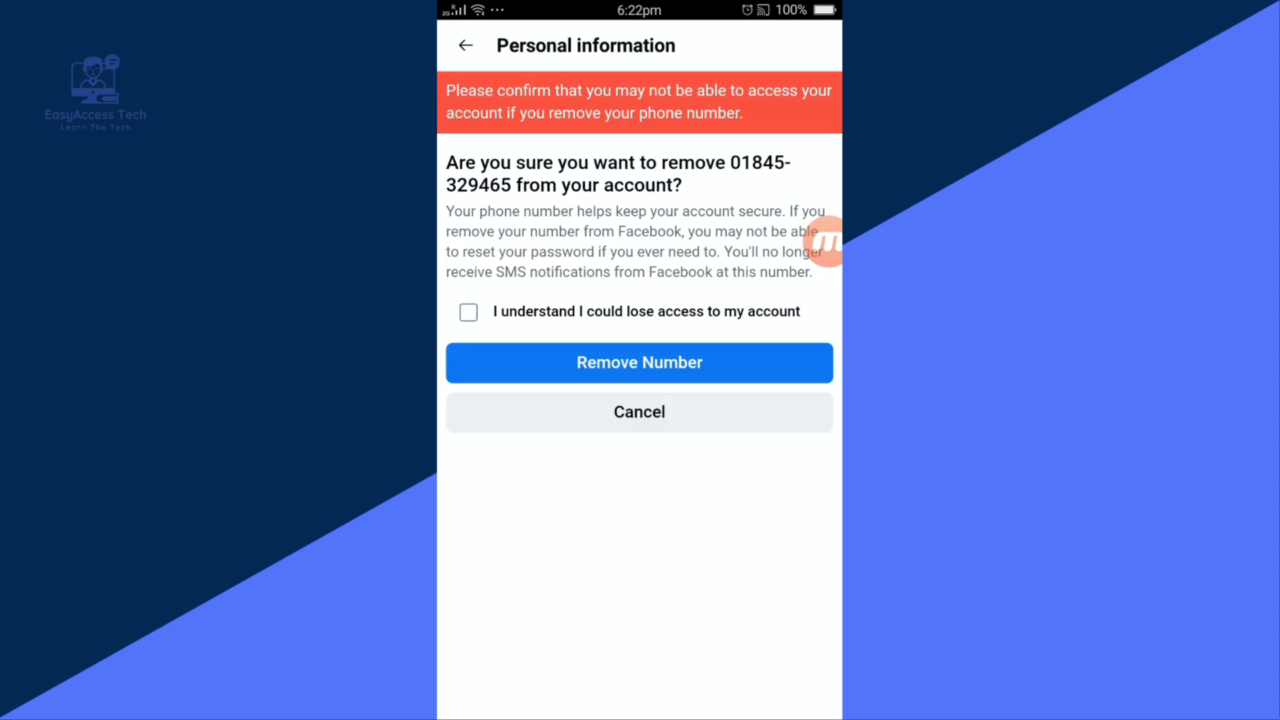
left_click(639, 363)
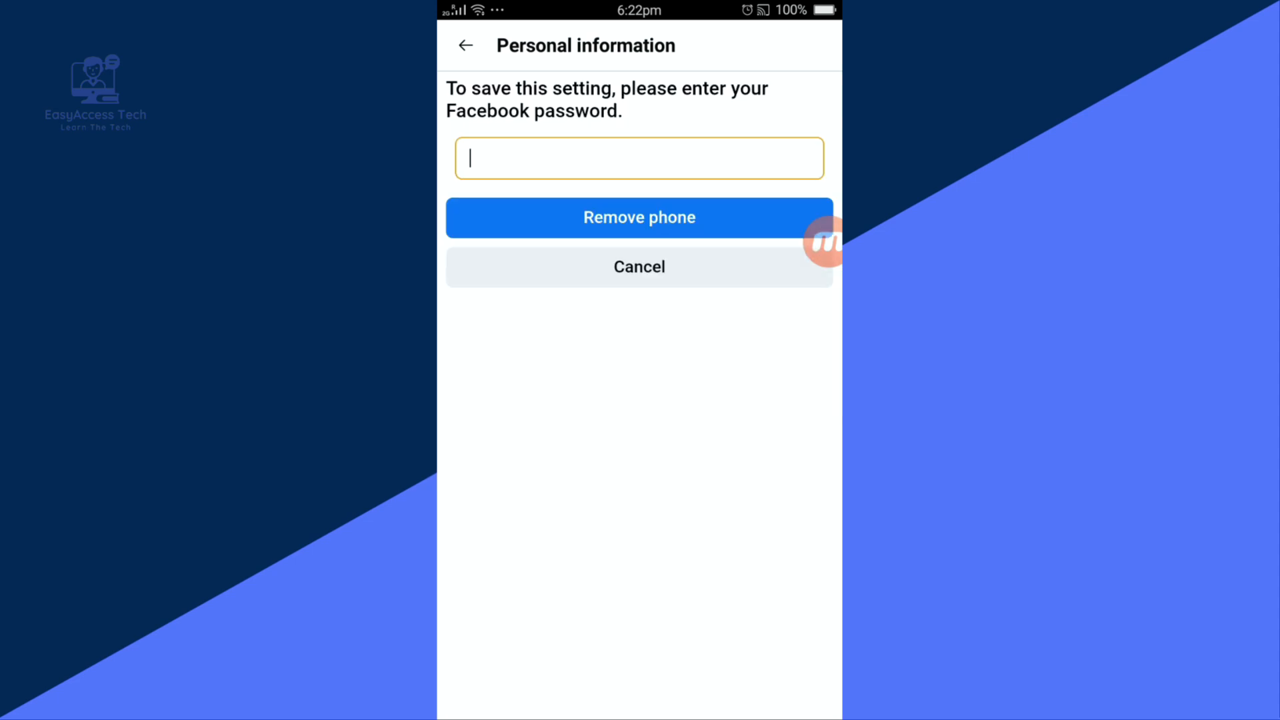